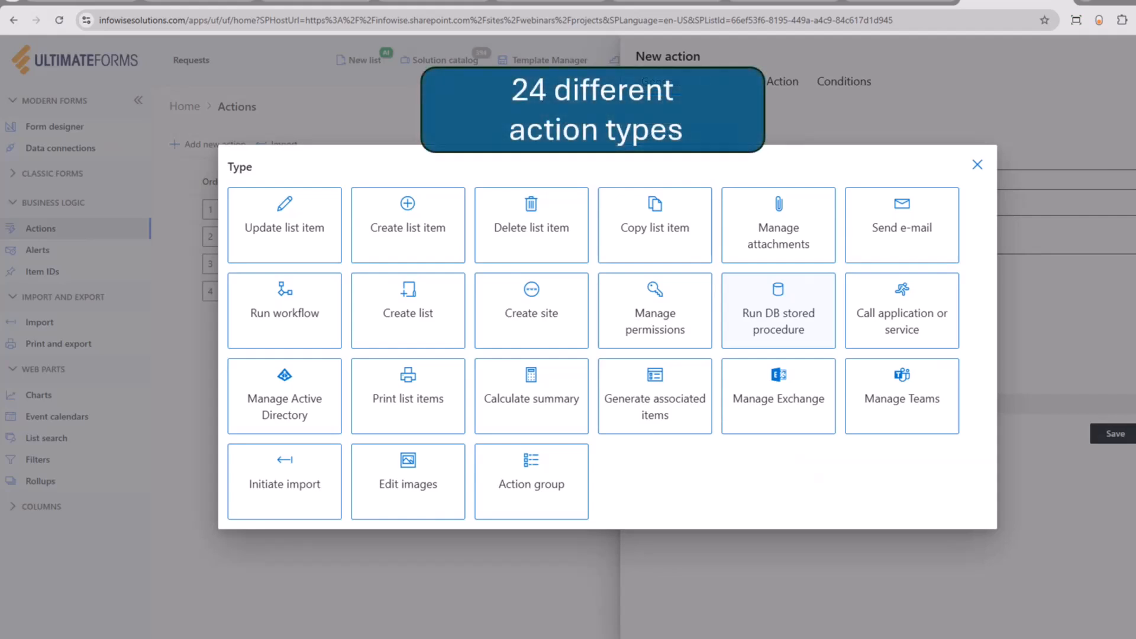
Add a new action and open its Type picker listing the 24 action types.
left_click(284, 225)
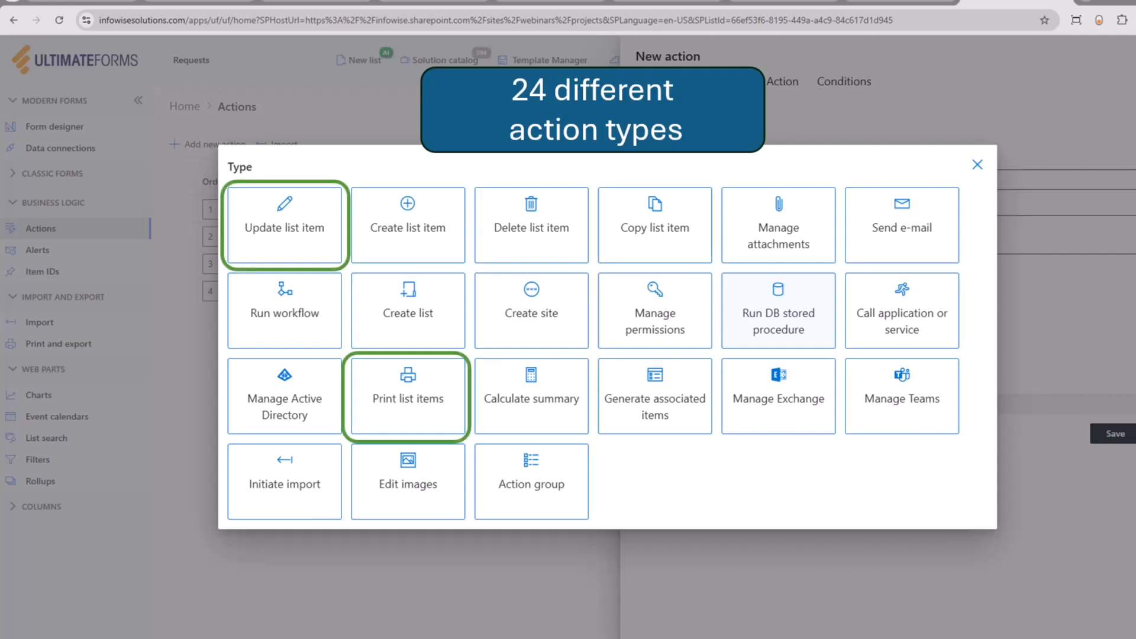
left_click(655, 311)
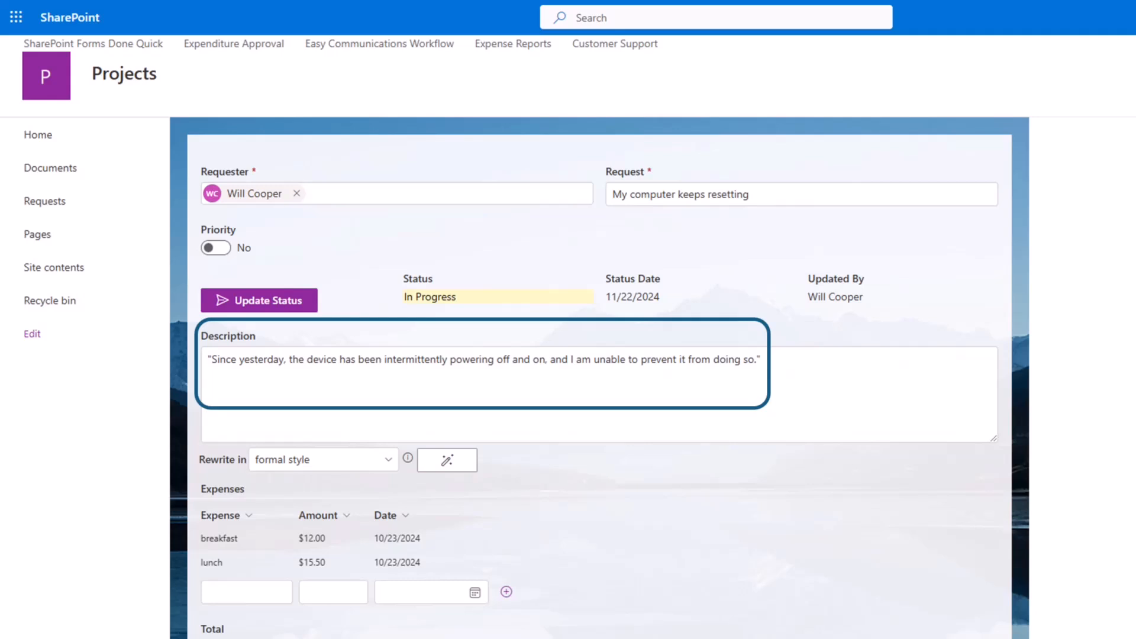
Set Priority to Yes, send the request PDF to the customer, and dismiss the progress report.
left_click(215, 248)
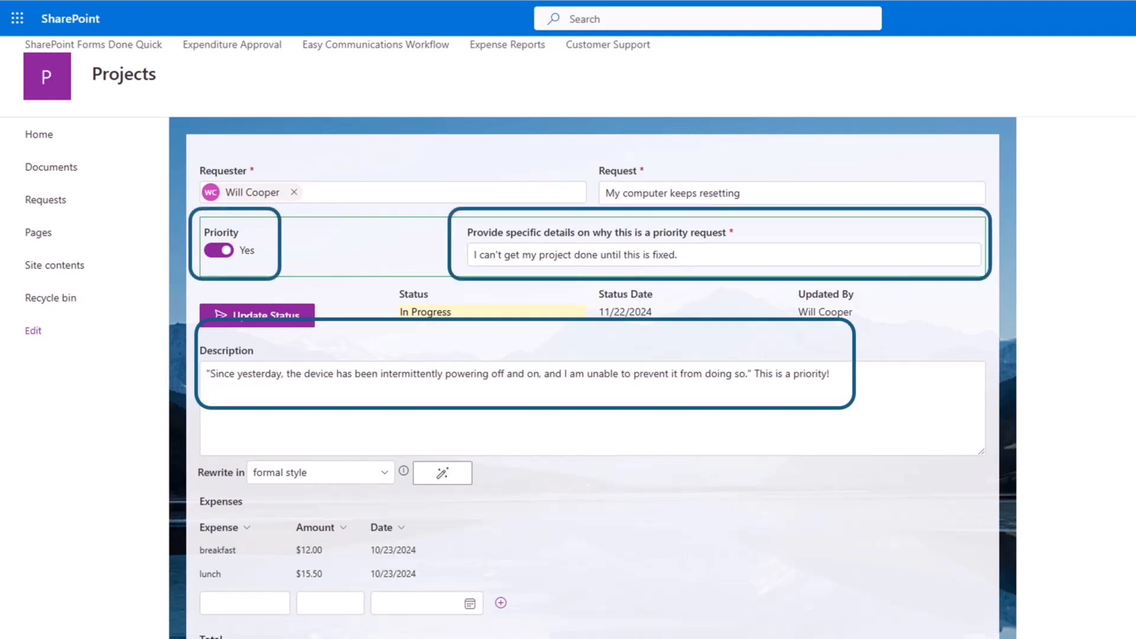
scroll("down", 3)
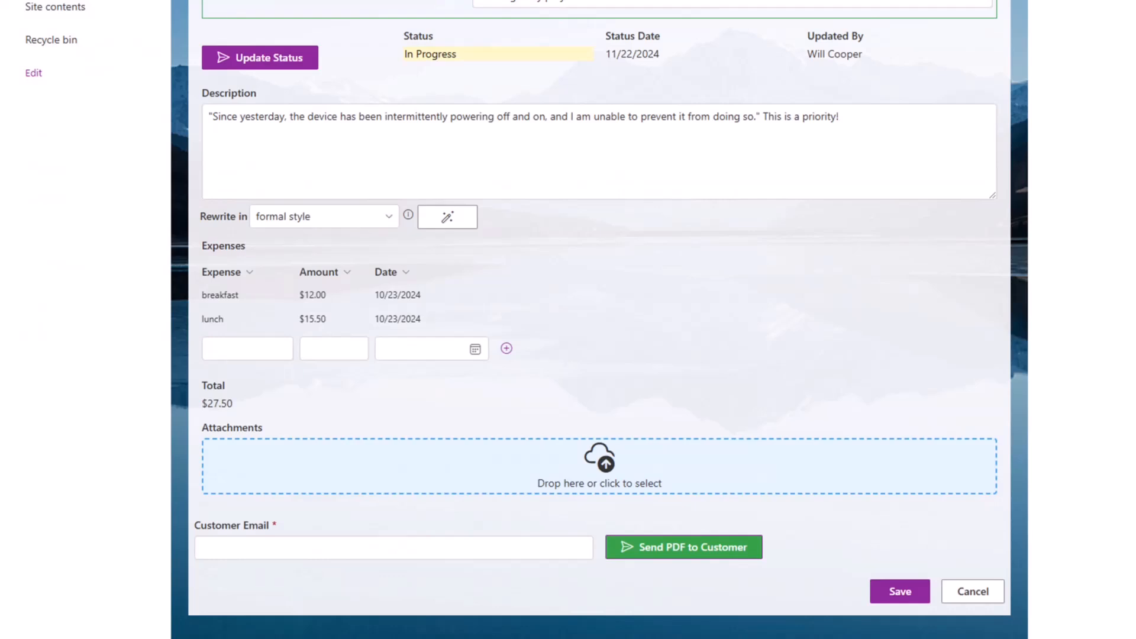
left_click(684, 547)
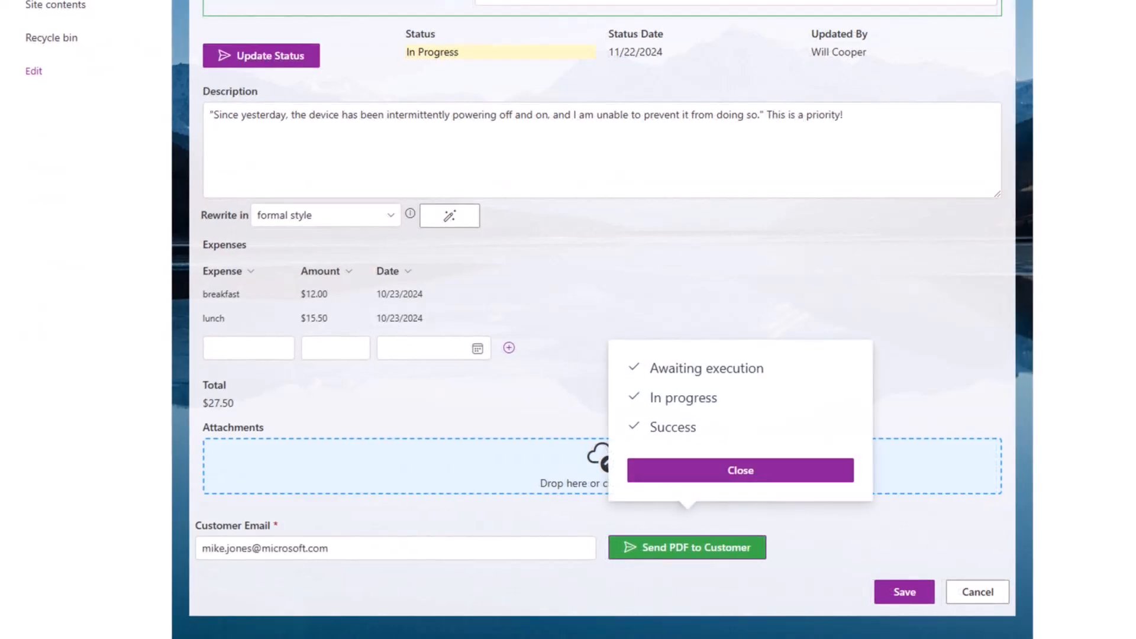
left_click(395, 548)
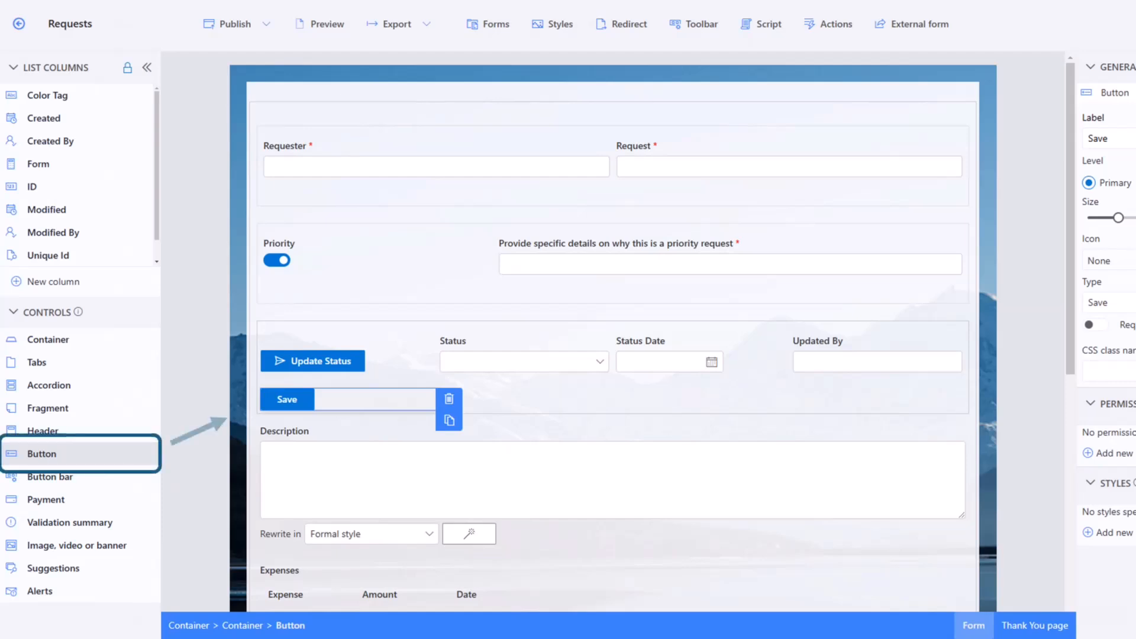
Place a Button control on the Requests form below the Update Status button.
left_click(285, 399)
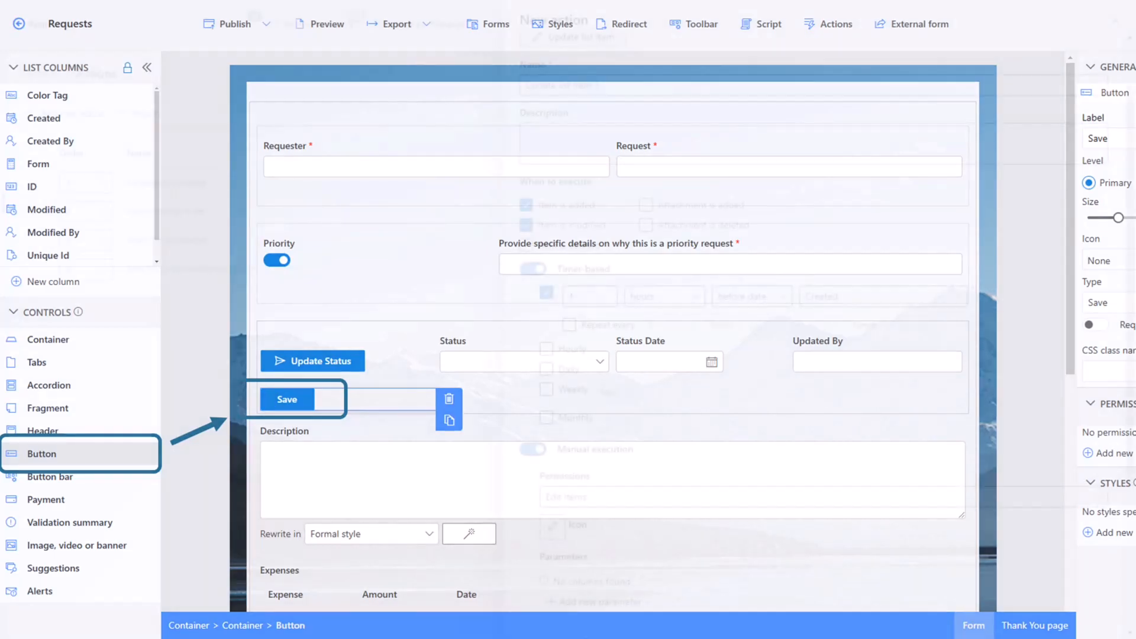
left_click(836, 23)
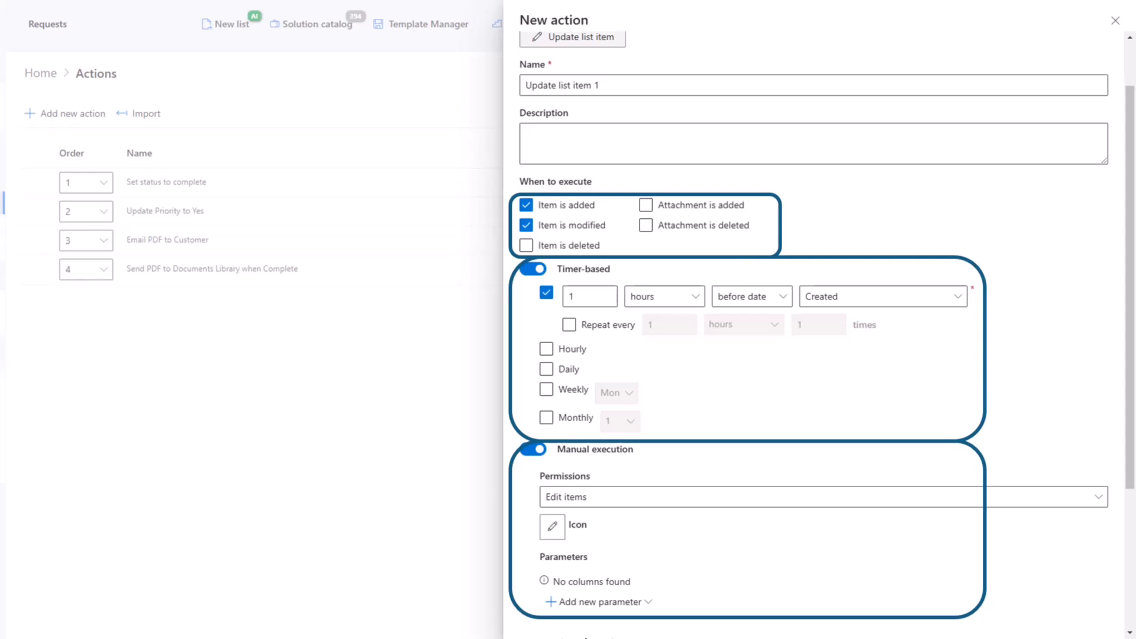
Go to the Actions page, add a new action, and open its Type selector.
left_click(1115, 20)
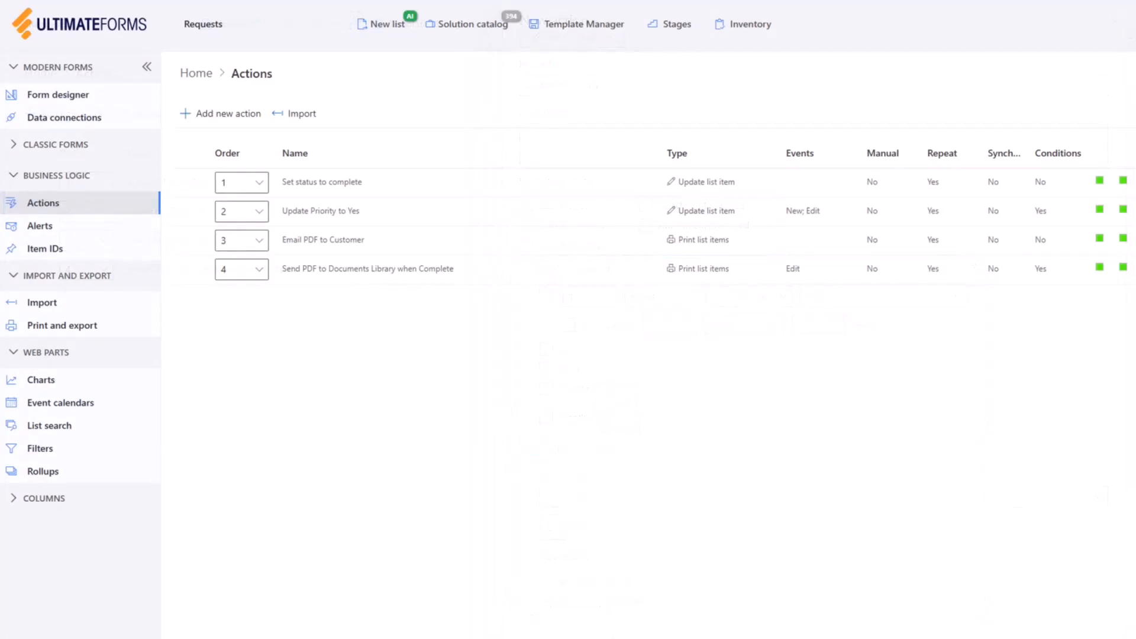
left_click(327, 181)
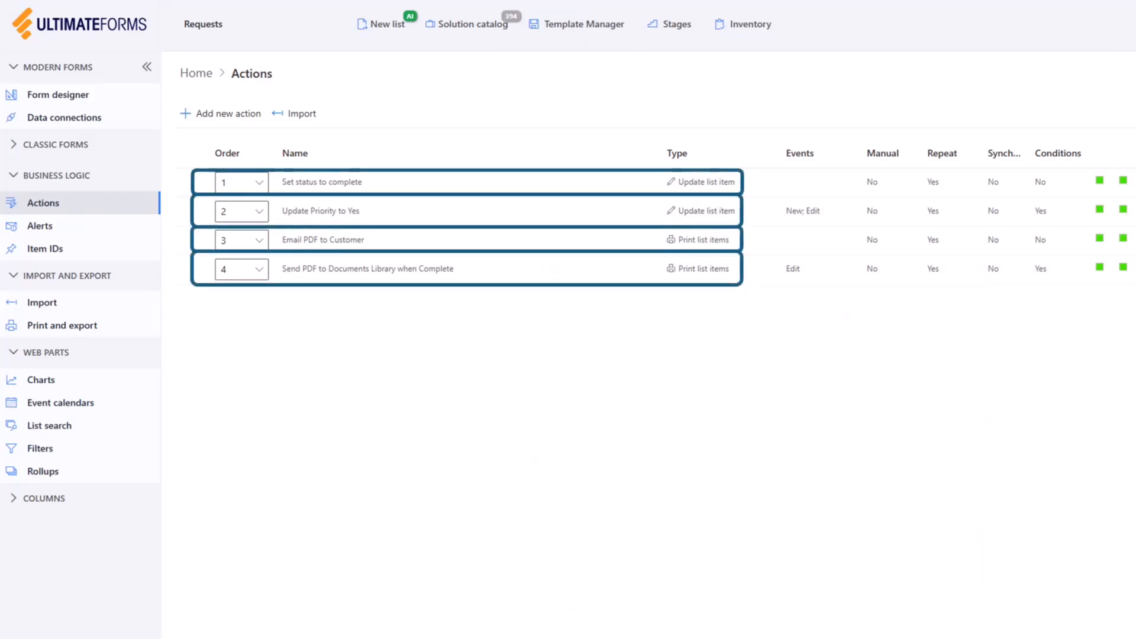
left_click(227, 113)
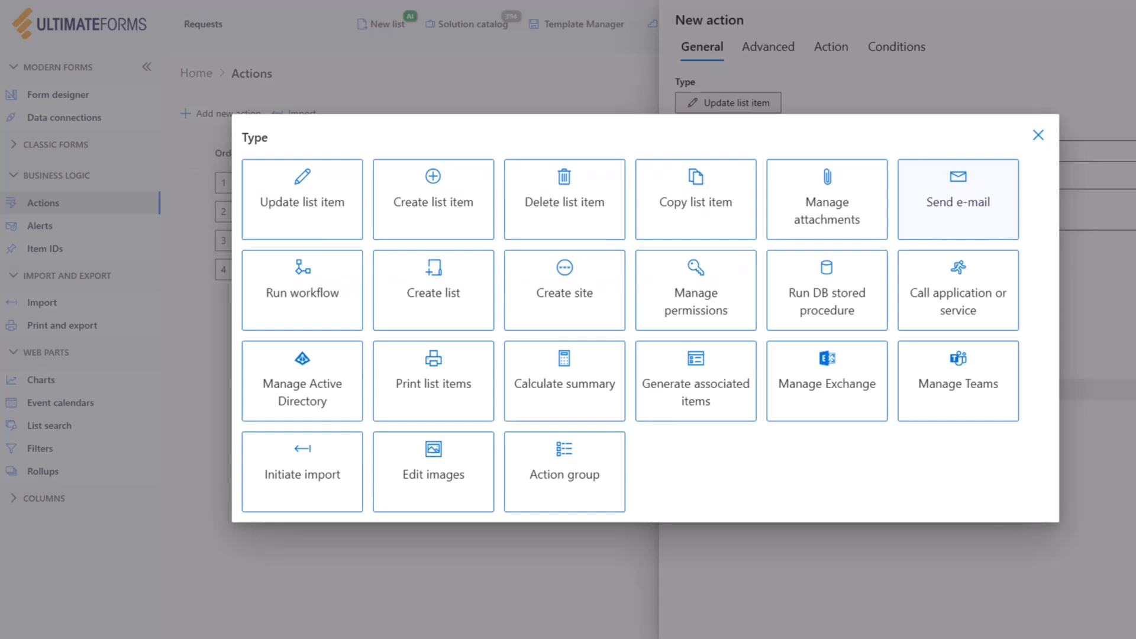
Edit the Update Priority to Yes action and view its condition: Description contains 'priority'.
left_click(302, 201)
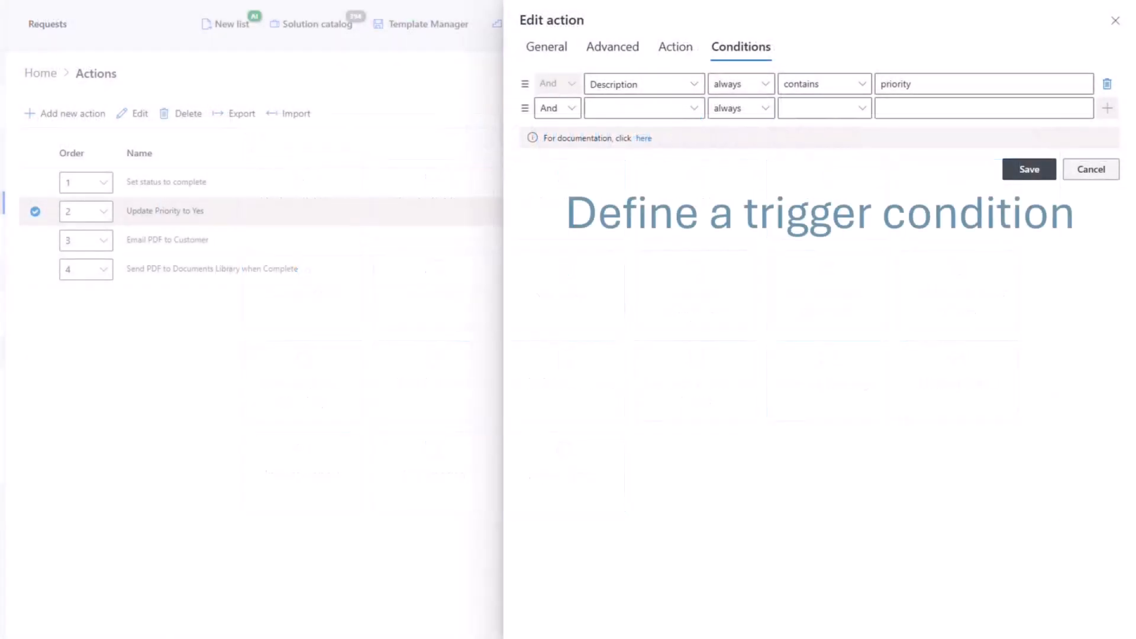
left_click(750, 84)
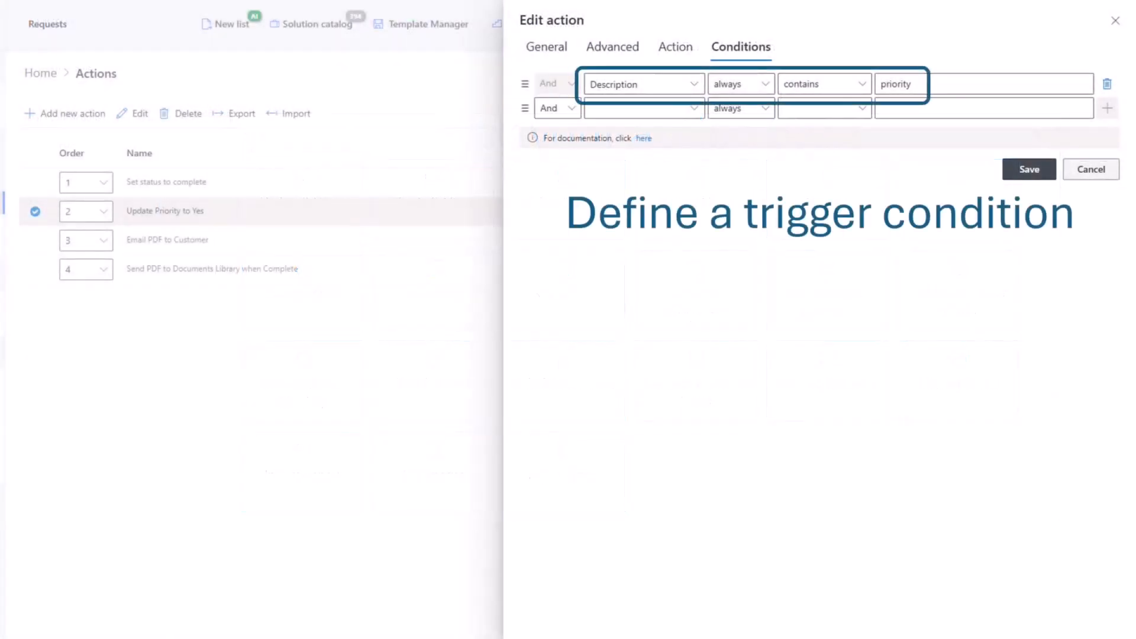
left_click(675, 46)
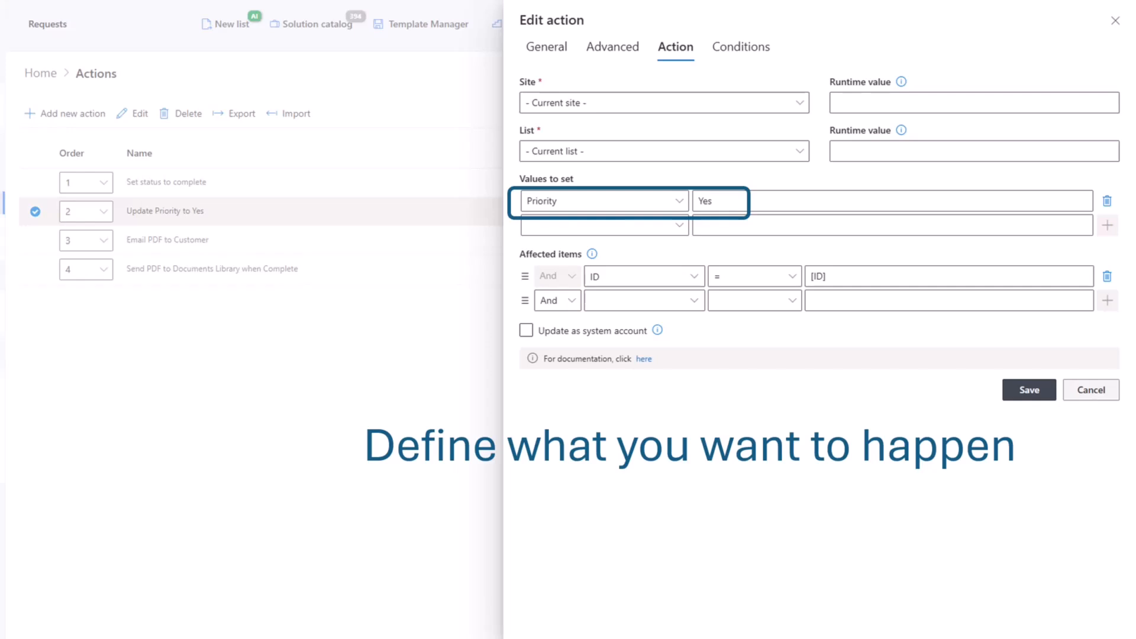
Configure the Update Status to Complete action for manual execution, setting Status to Complete.
left_click(546, 46)
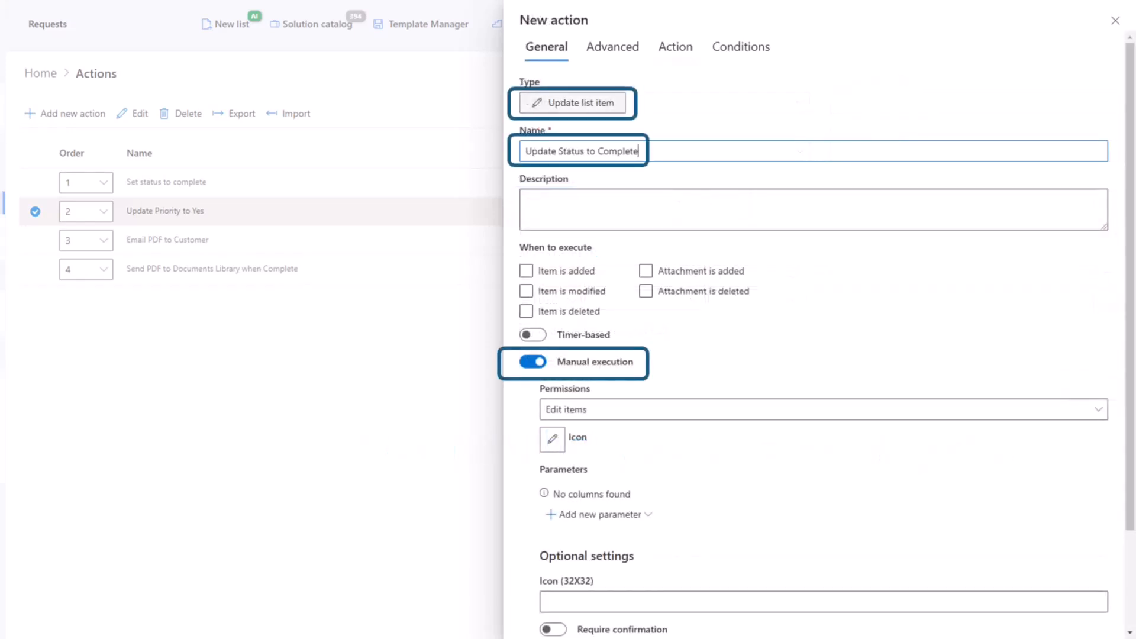
left_click(674, 46)
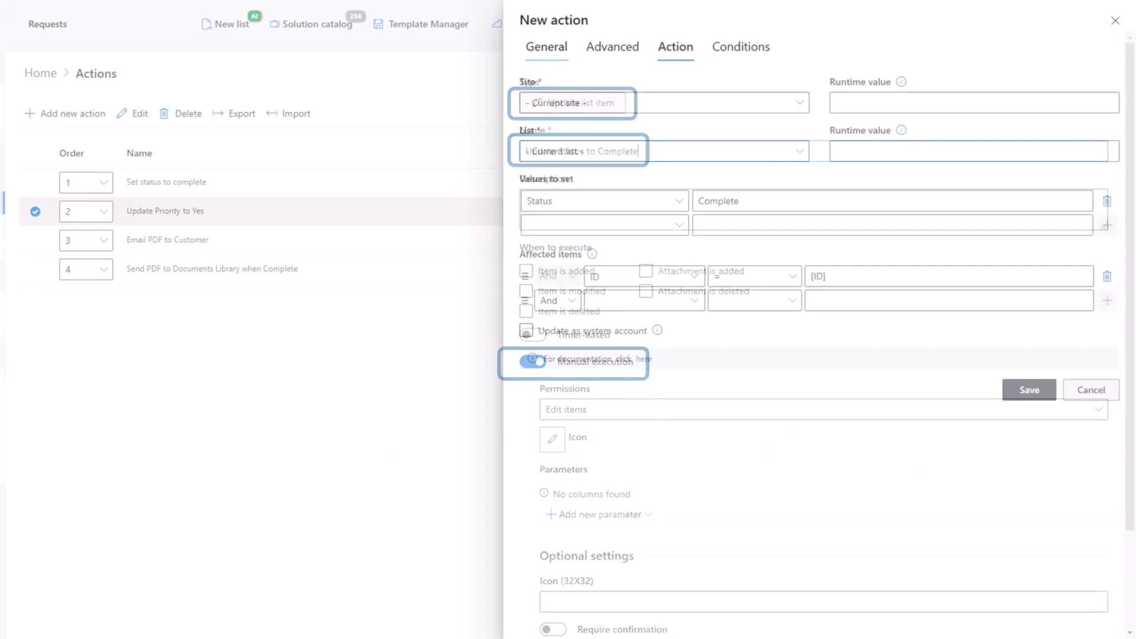